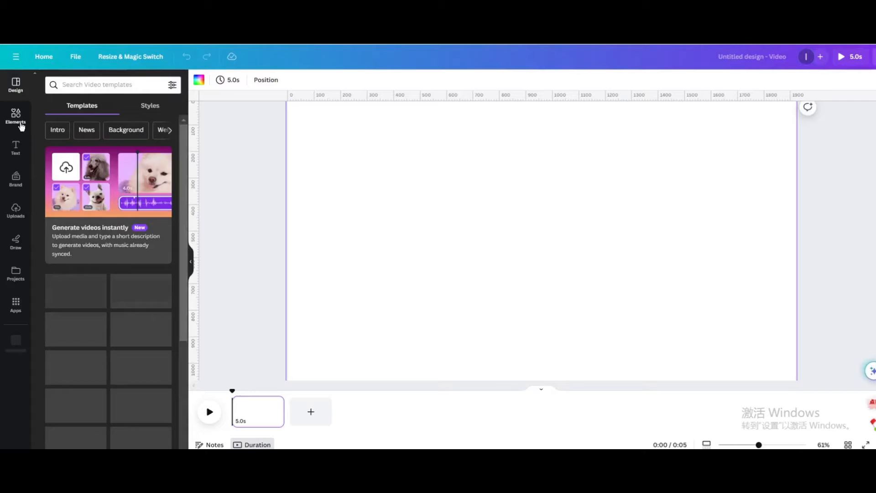
# Add a square shape from Elements' Shapes collection to the blank video page.
pyautogui.click(15, 117)
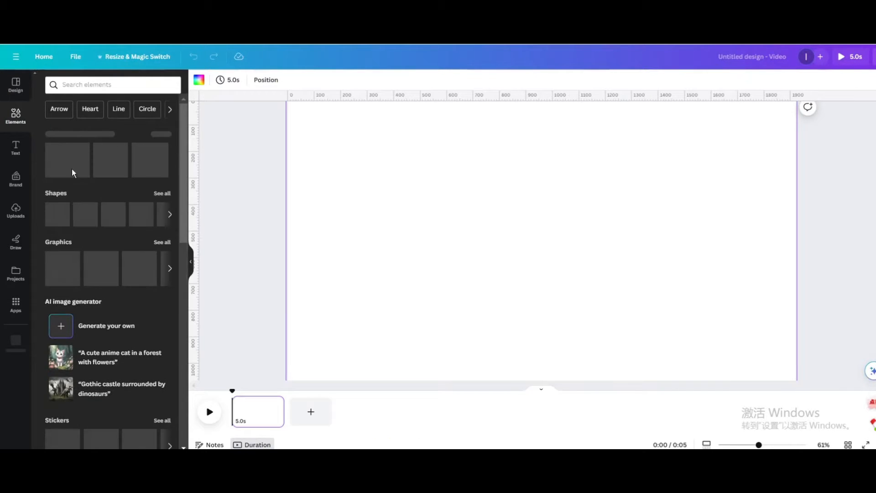
pyautogui.click(162, 193)
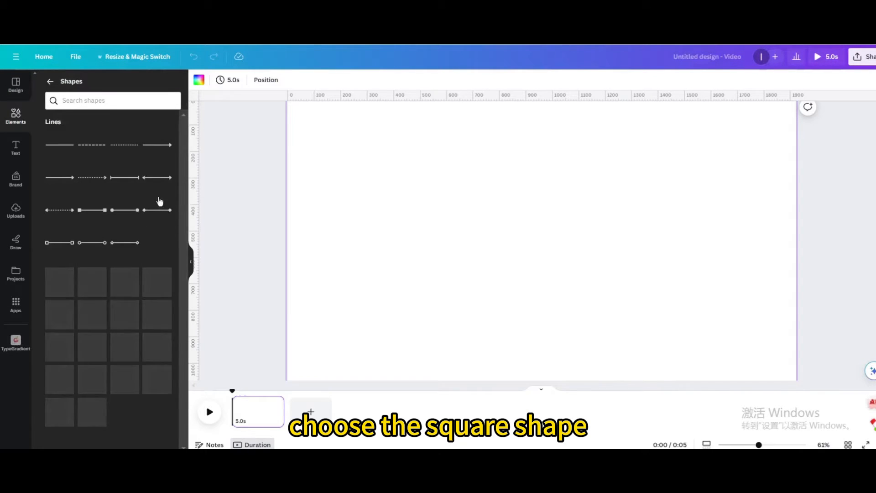
pyautogui.click(59, 295)
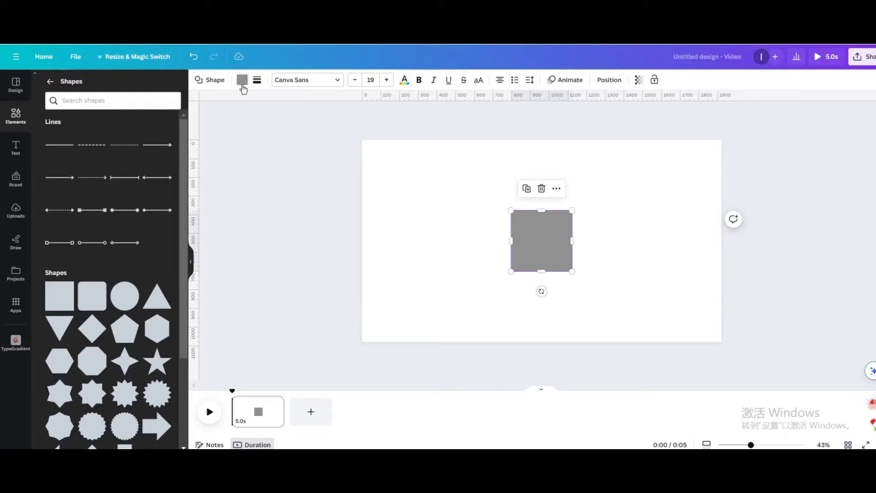
# Fill the square light cyan and reshape it into a tall bar on the right.
pyautogui.click(242, 80)
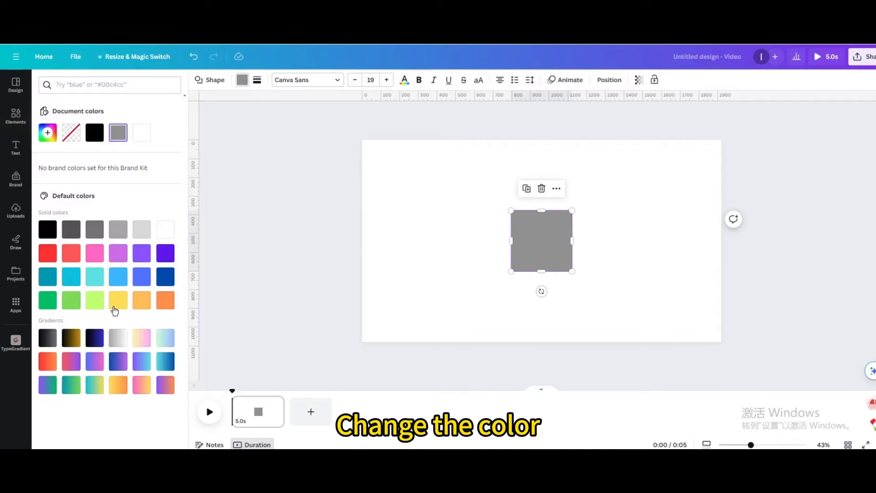
pyautogui.click(95, 276)
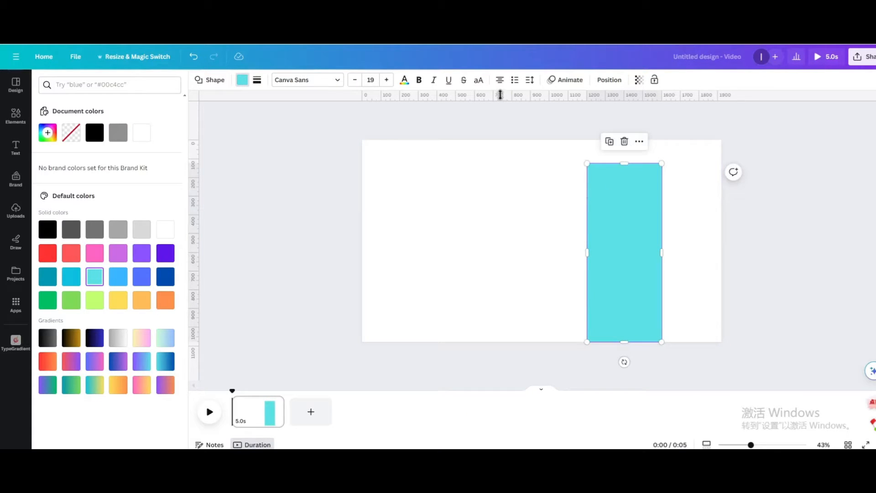
pyautogui.click(569, 79)
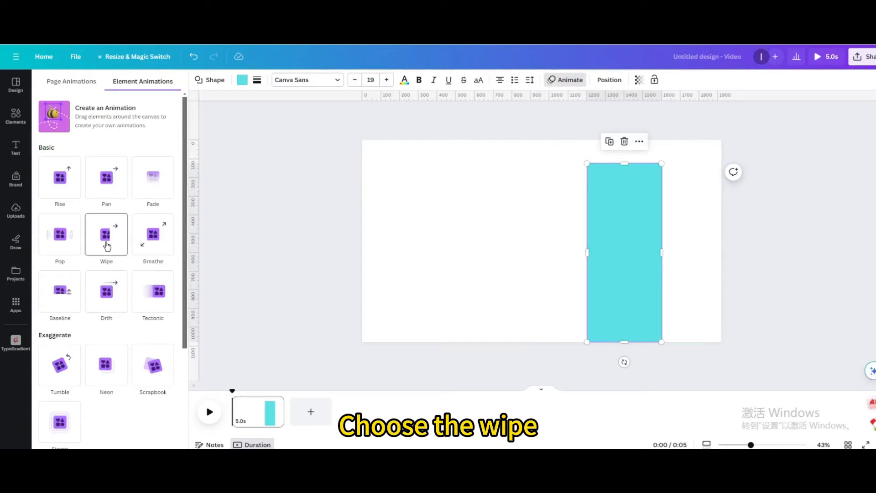
# Apply the Wipe entrance animation to the cyan bar, direction up, and adjust its speed.
pyautogui.click(107, 233)
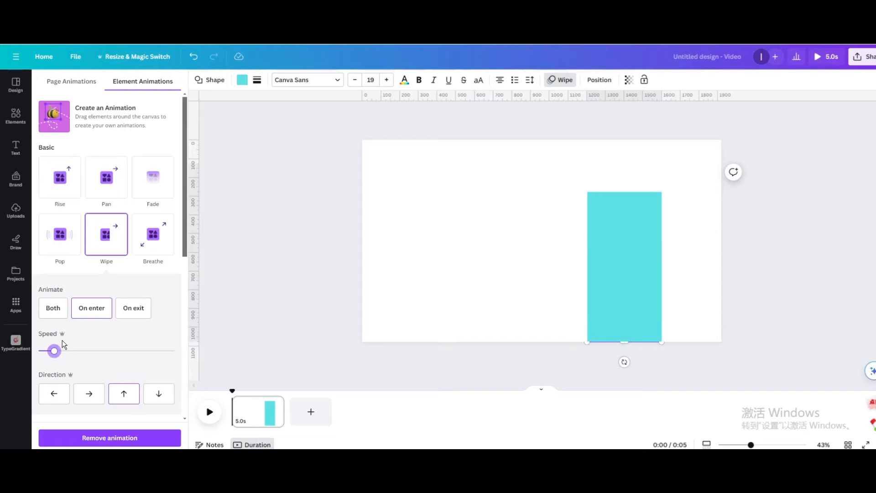
pyautogui.click(16, 115)
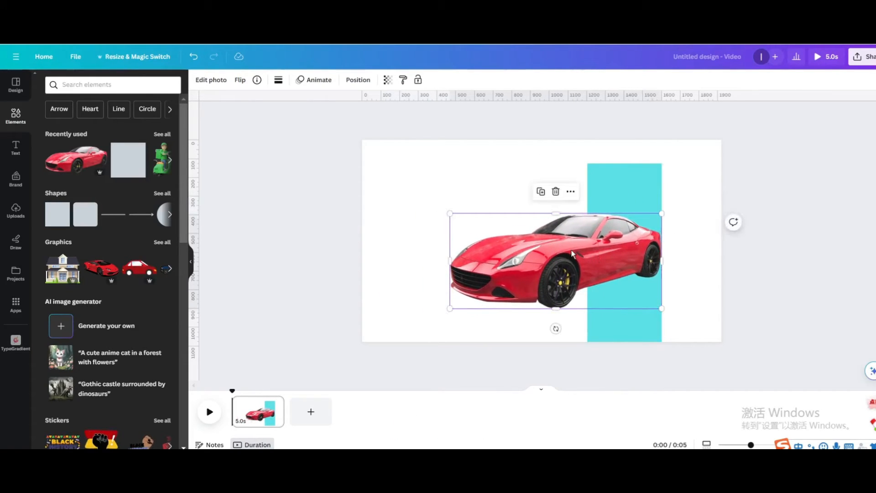
# Position the red sports car graphic over the bar and show its animation options.
pyautogui.click(318, 80)
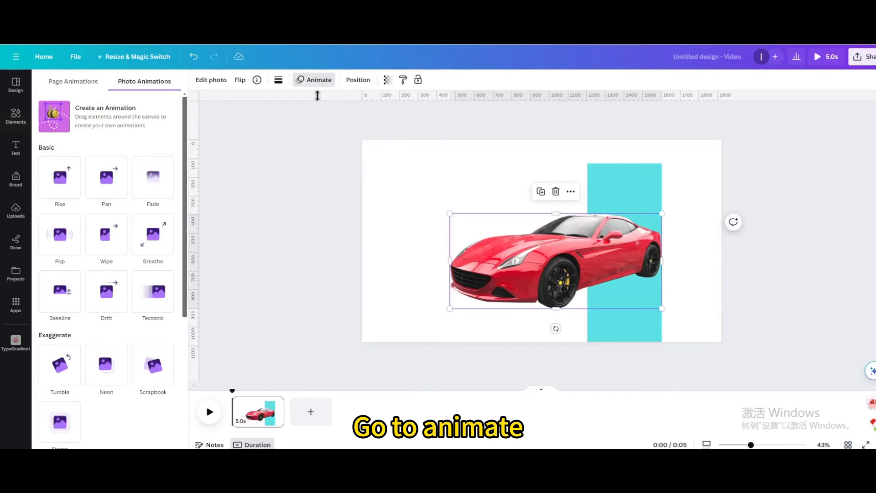
# Apply Baseline on enter to the car, direction left, with the slowest speed.
pyautogui.click(60, 235)
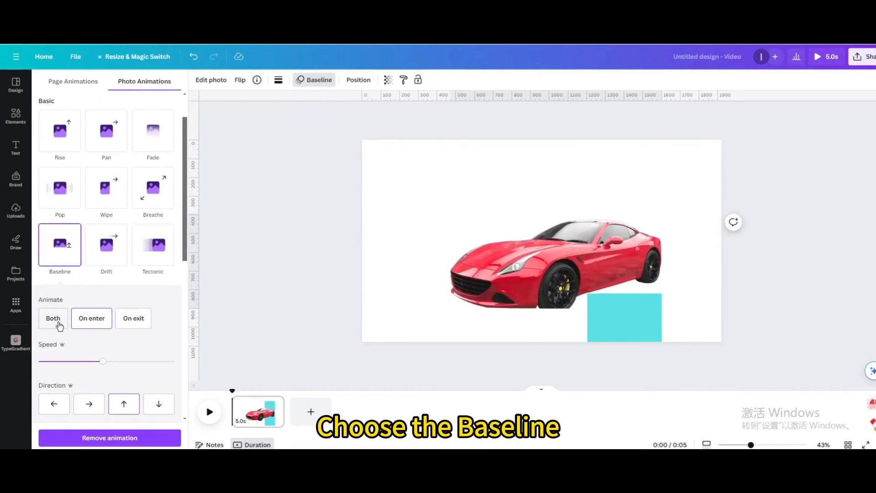
pyautogui.click(54, 404)
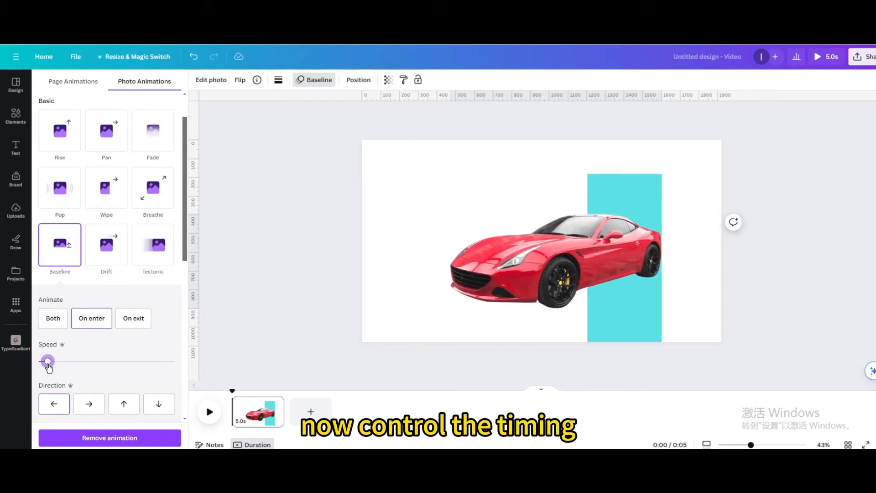
# Drag the car's layer start on the timeline to 2.0 seconds.
pyautogui.click(556, 263)
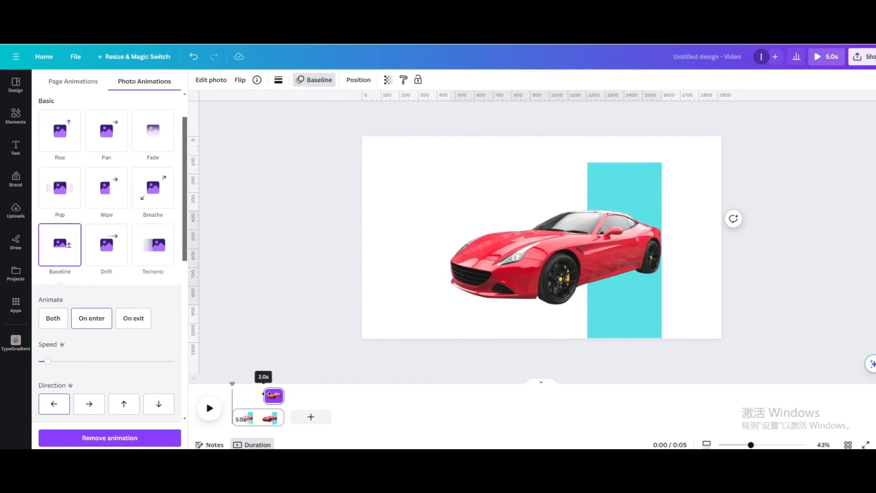
pyautogui.click(553, 257)
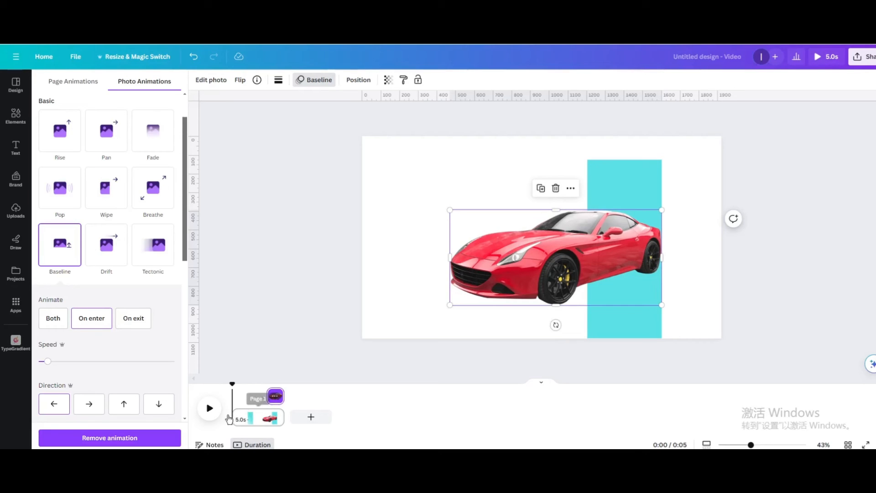
pyautogui.click(209, 407)
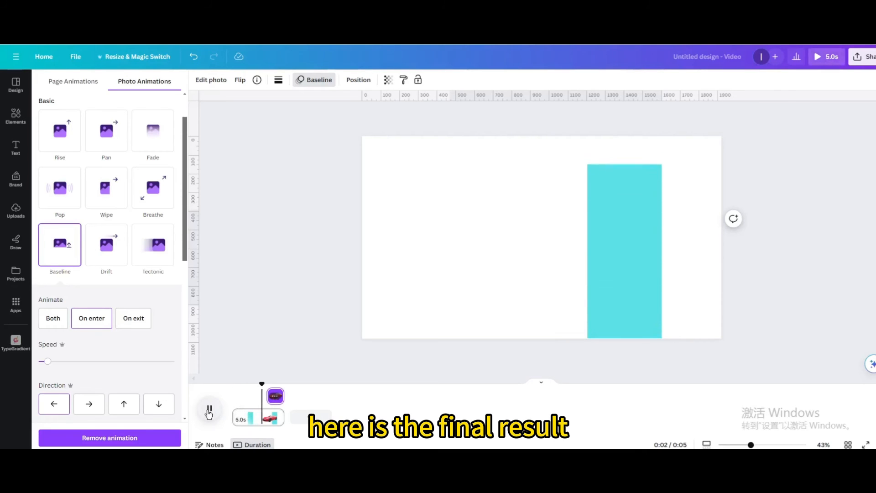
pyautogui.click(209, 408)
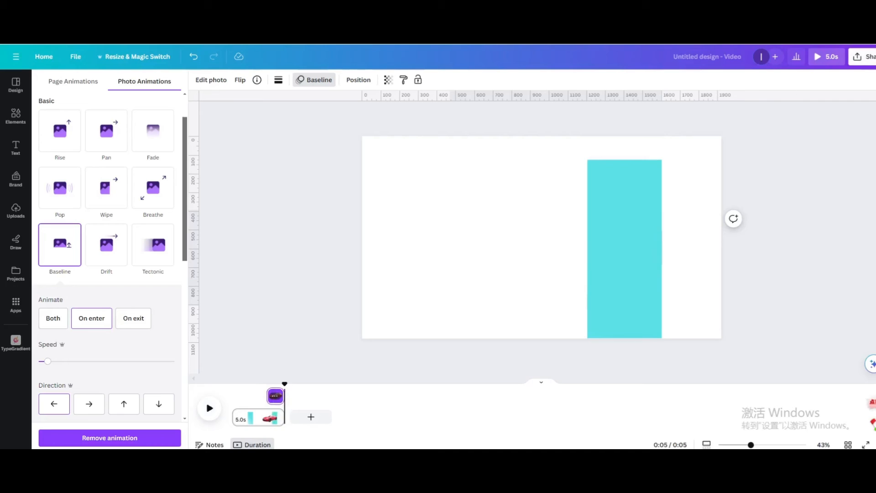
pyautogui.click(92, 318)
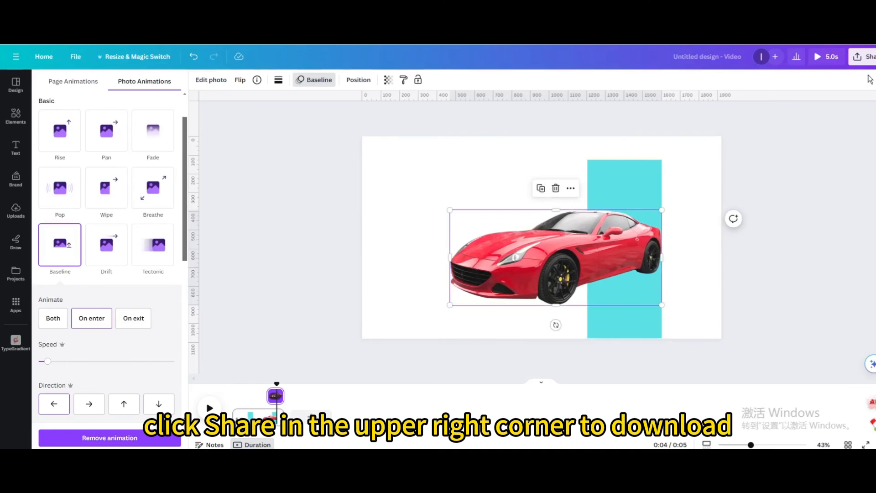
# Download the design from Share as an MP4 Video file.
pyautogui.click(869, 55)
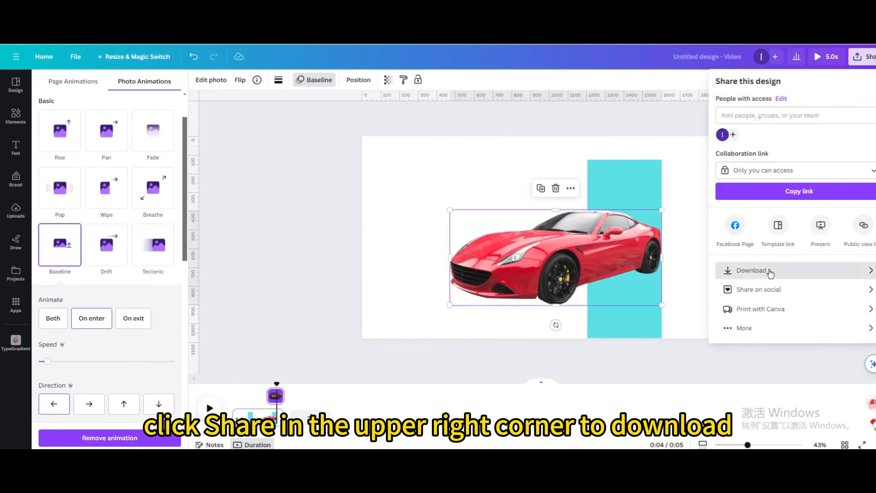
pyautogui.click(751, 269)
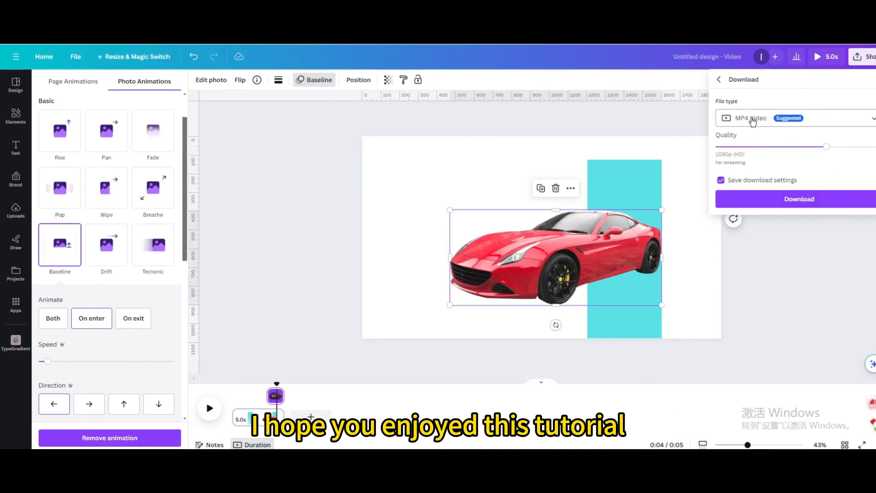
pyautogui.click(798, 199)
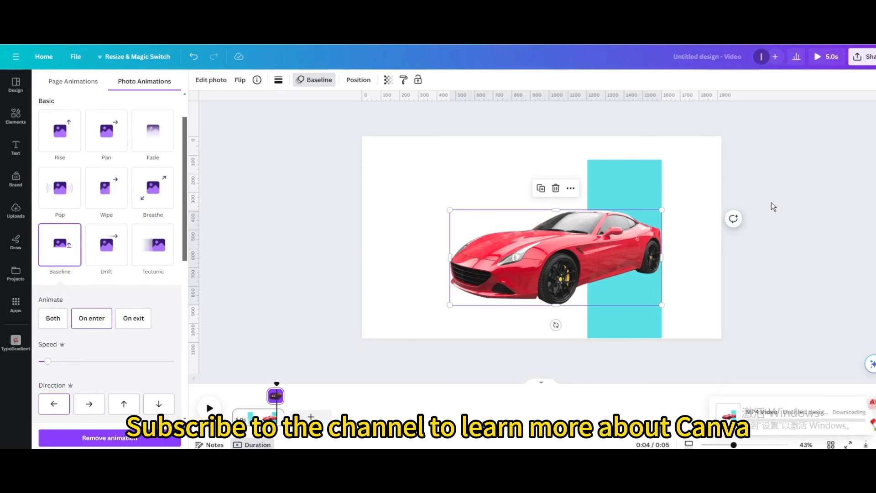